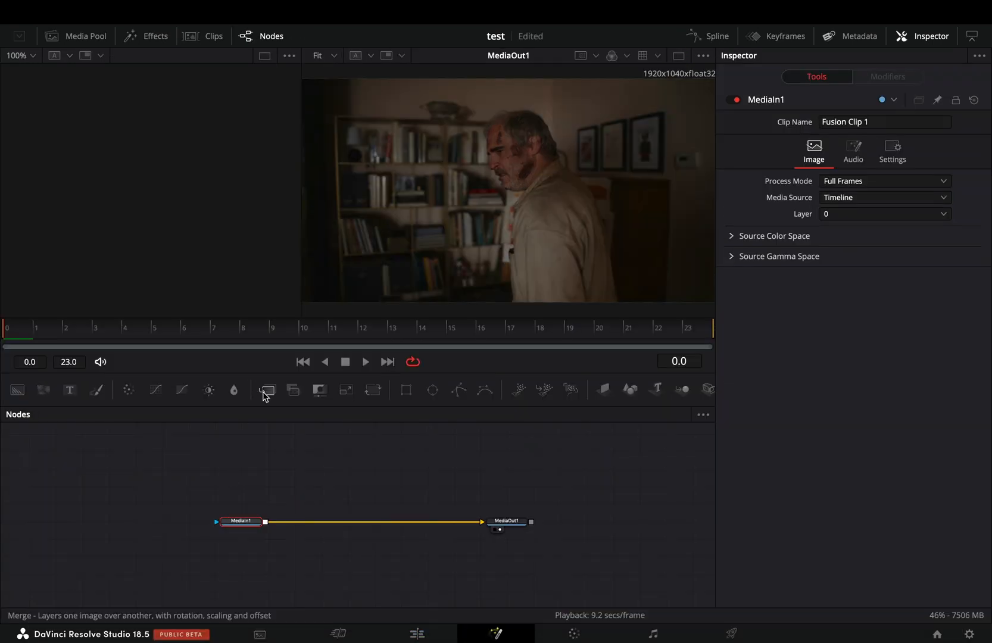
Insert a Merge and track a Magic Mask stroke over the man forward in Better mode.
left_click(265, 389)
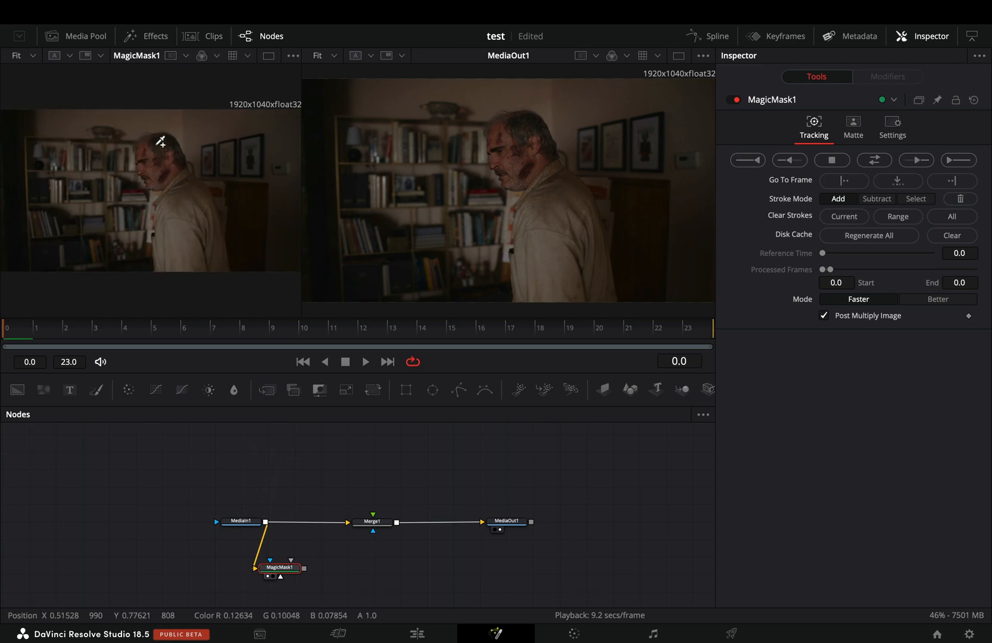
left_click_drag(163, 143, 193, 259)
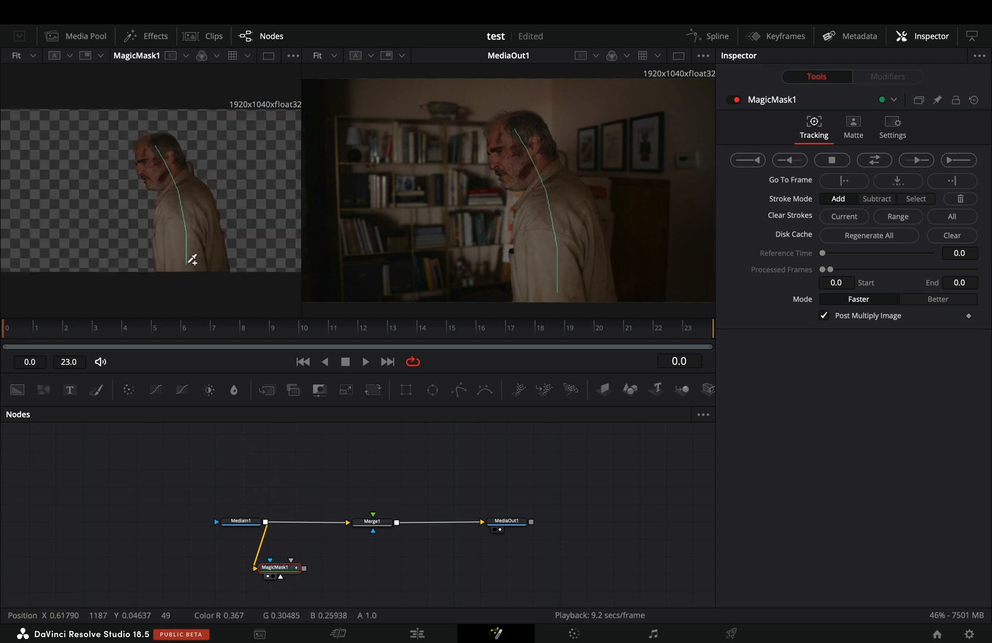
left_click(924, 296)
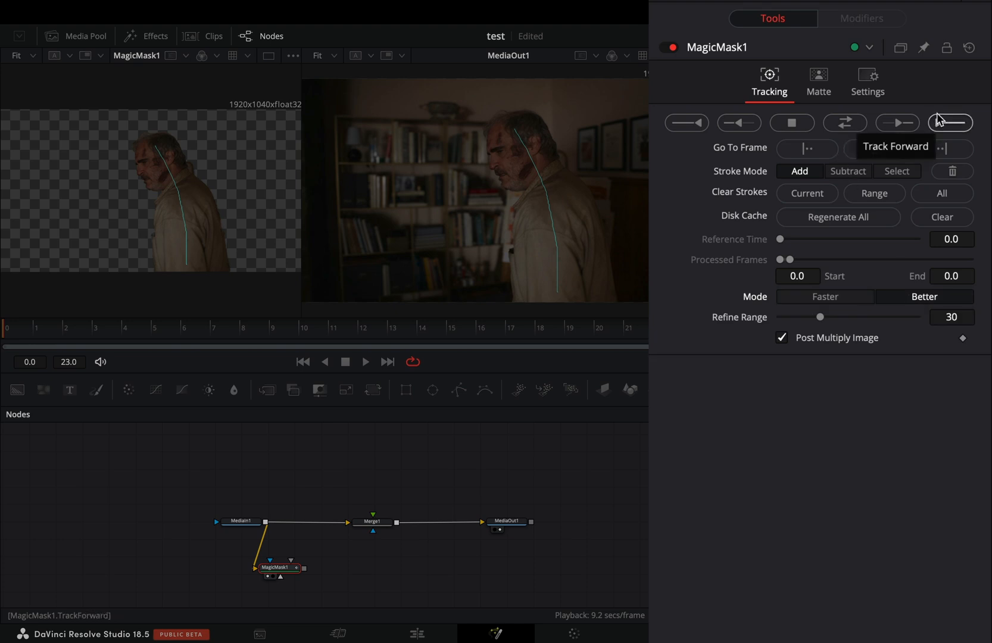
left_click(949, 122)
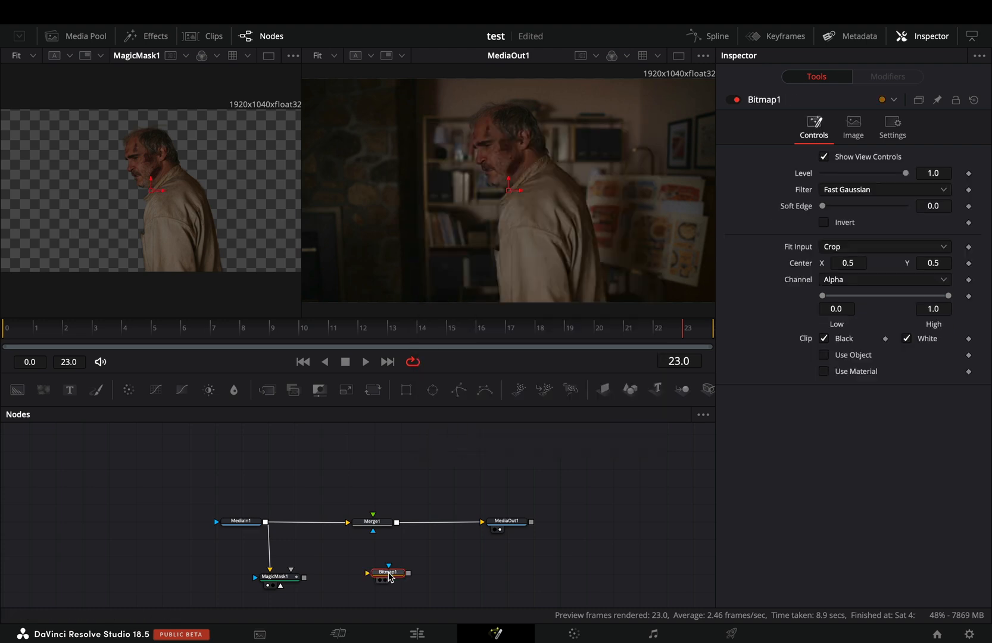
Feed the Magic Mask into a Bitmap node with Invert checked.
left_click(823, 222)
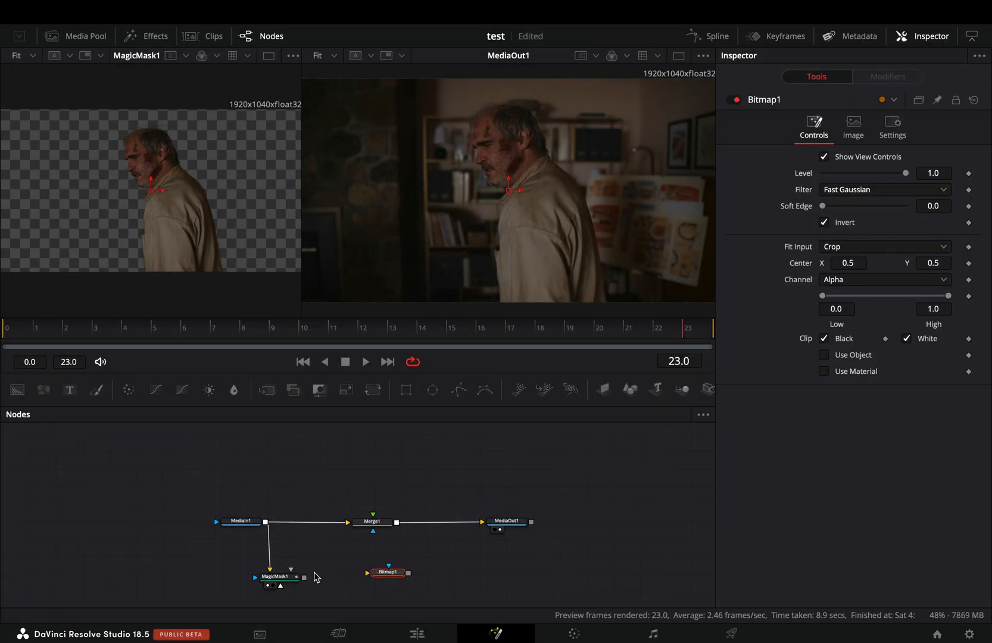
left_click_drag(298, 576, 371, 572)
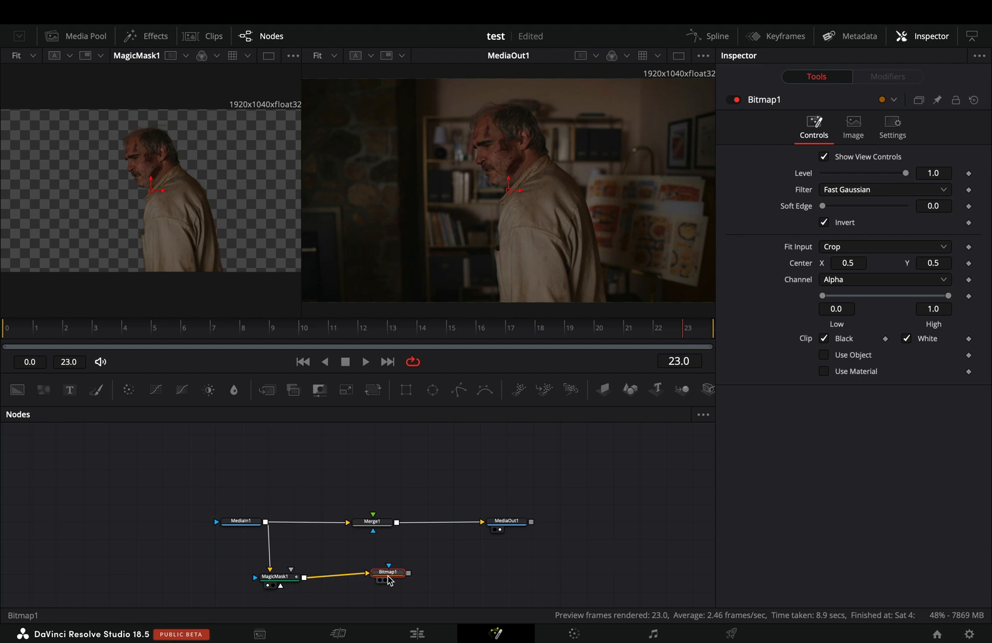
type("time")
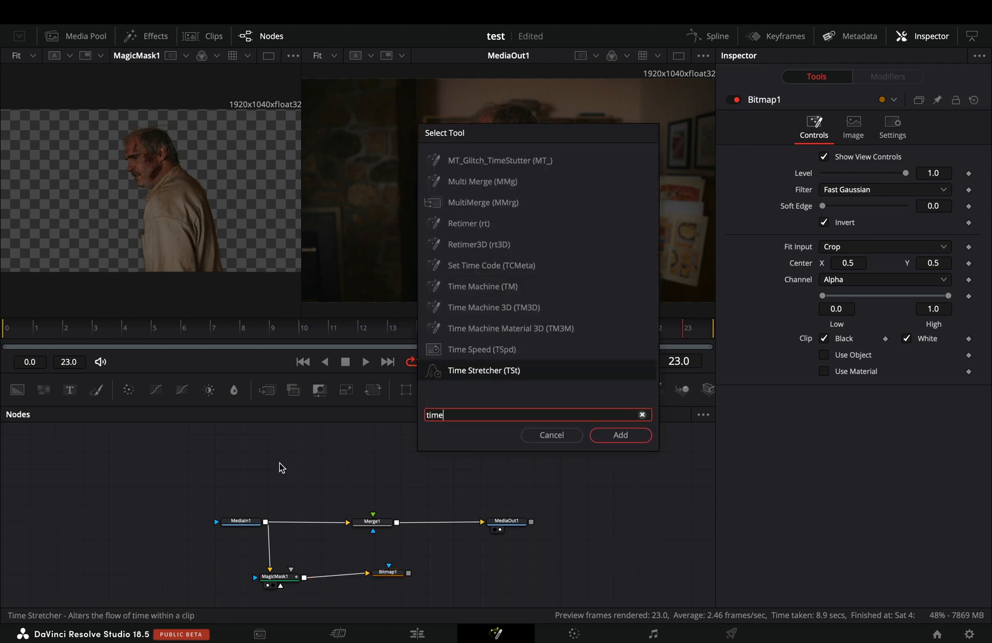
Add a TimeStretcher from MediaIn1 with Source Time expression random(0,23).
left_click(621, 435)
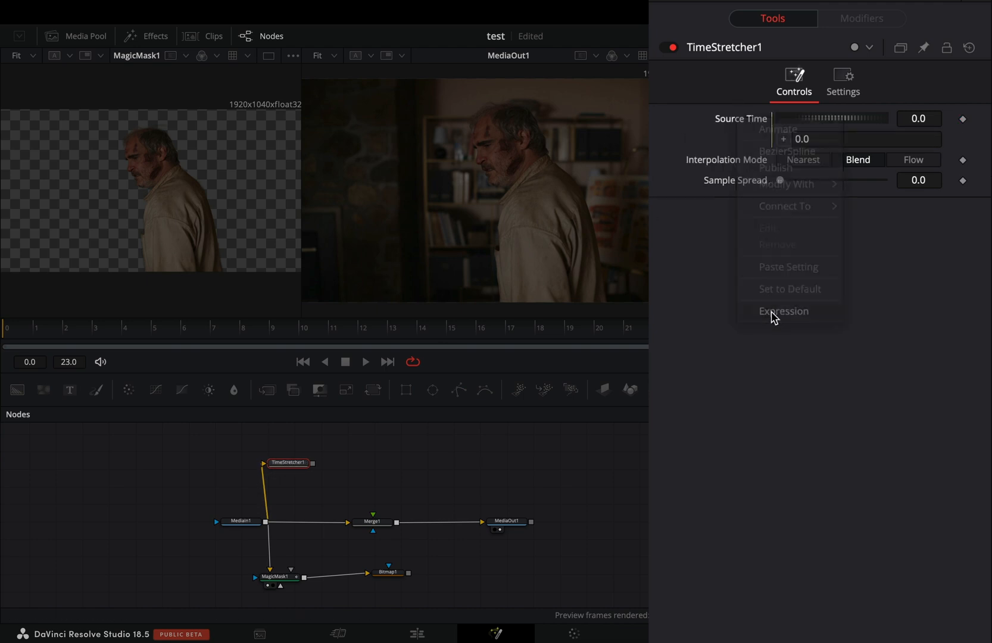
type("random")
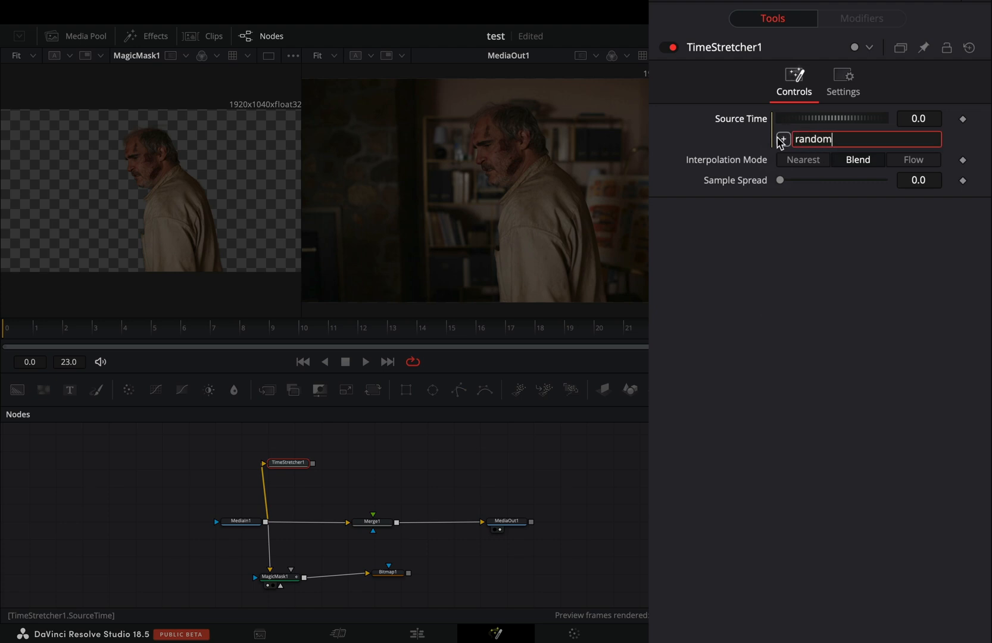
type("(0,23")
type("mo")
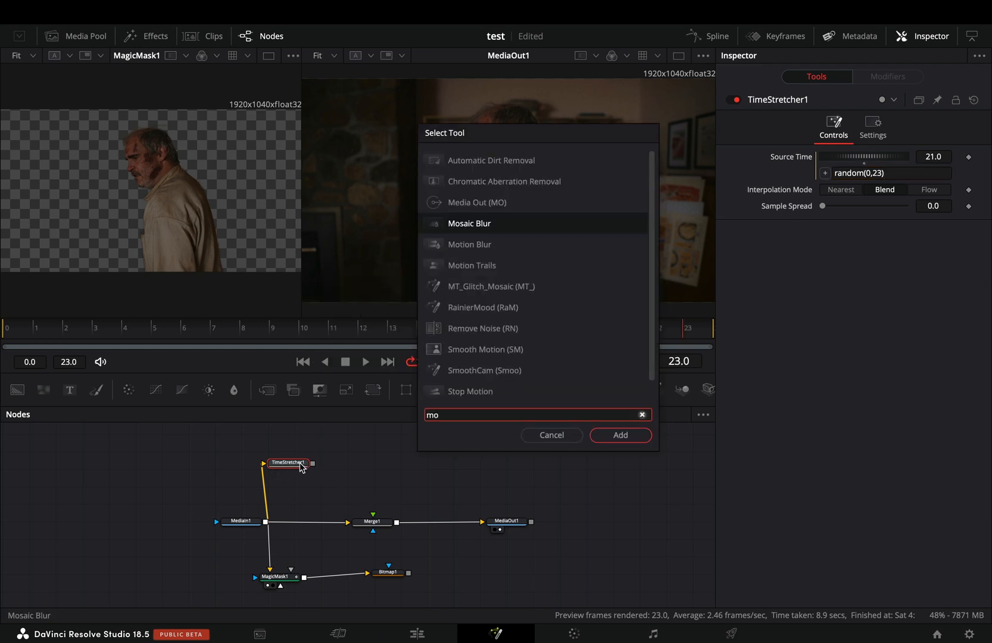
Add Motion Blur at 65.4 after TimeStretcher1, merge it as foreground with Bitmap1 as mask.
left_click(620, 435)
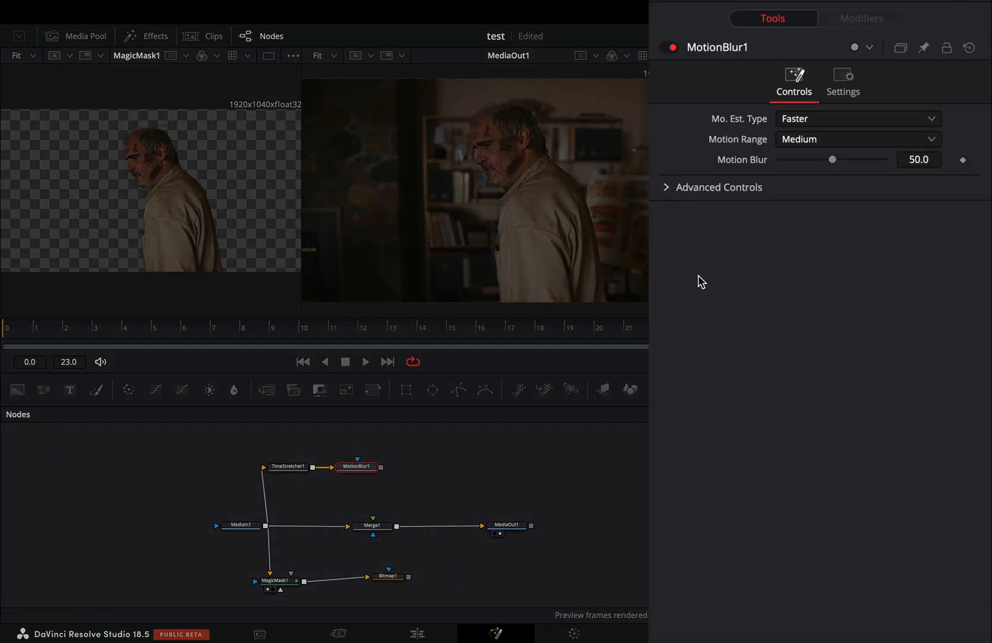
left_click_drag(833, 159, 848, 159)
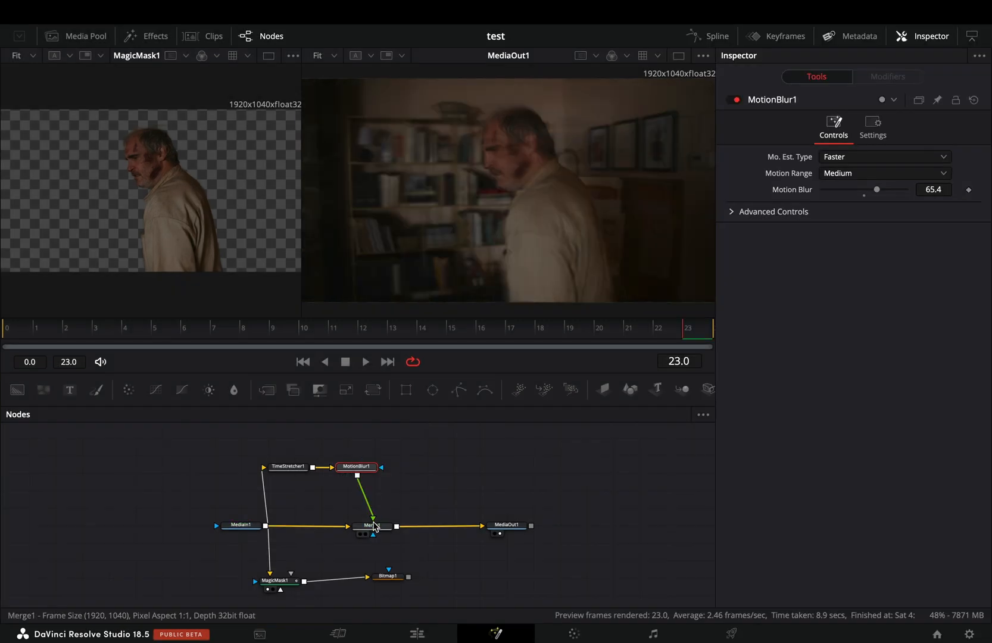
left_click(372, 585)
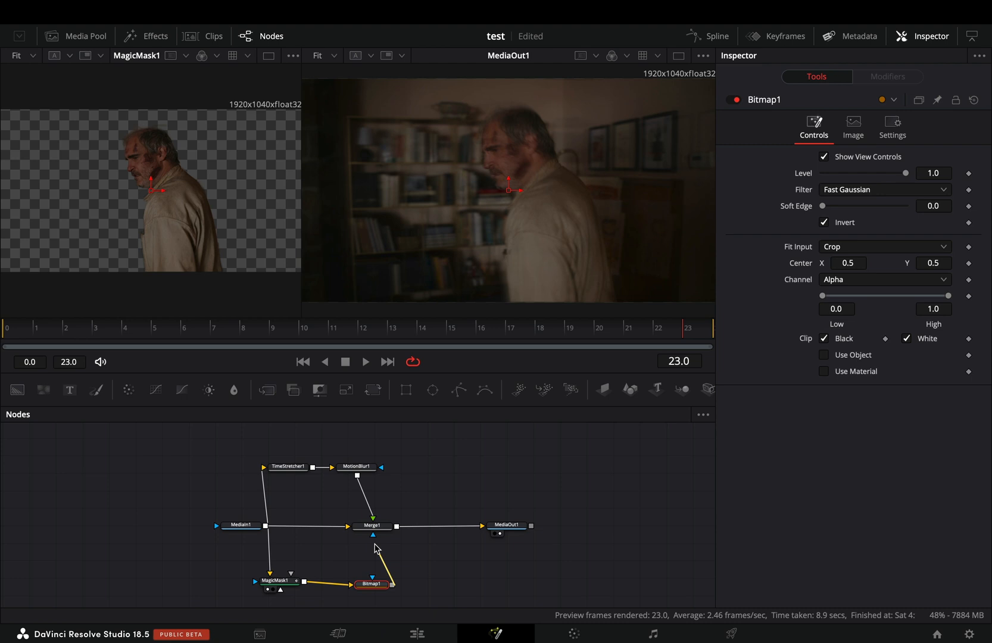
left_click(366, 361)
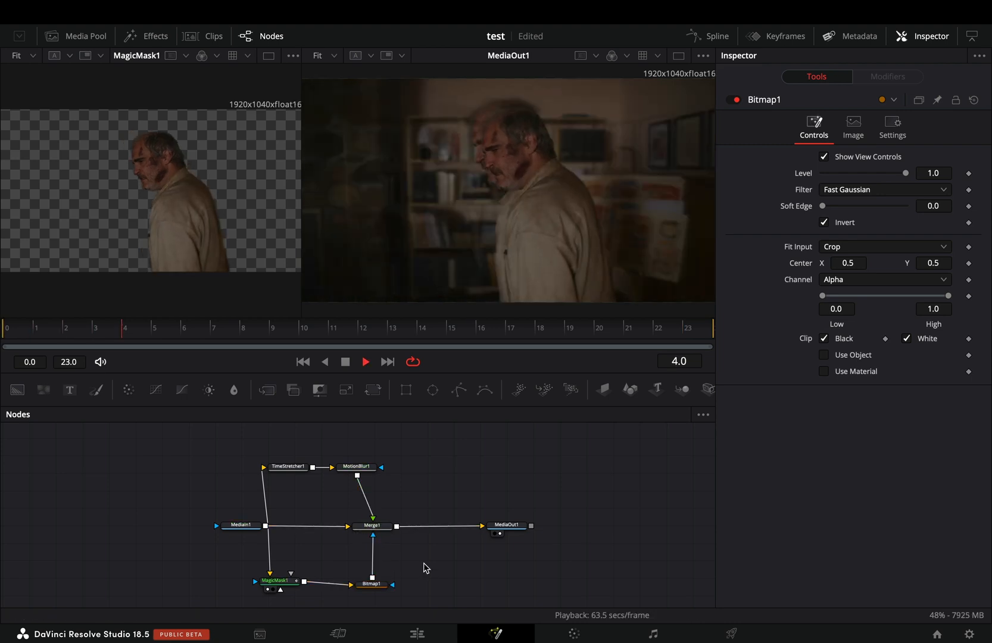